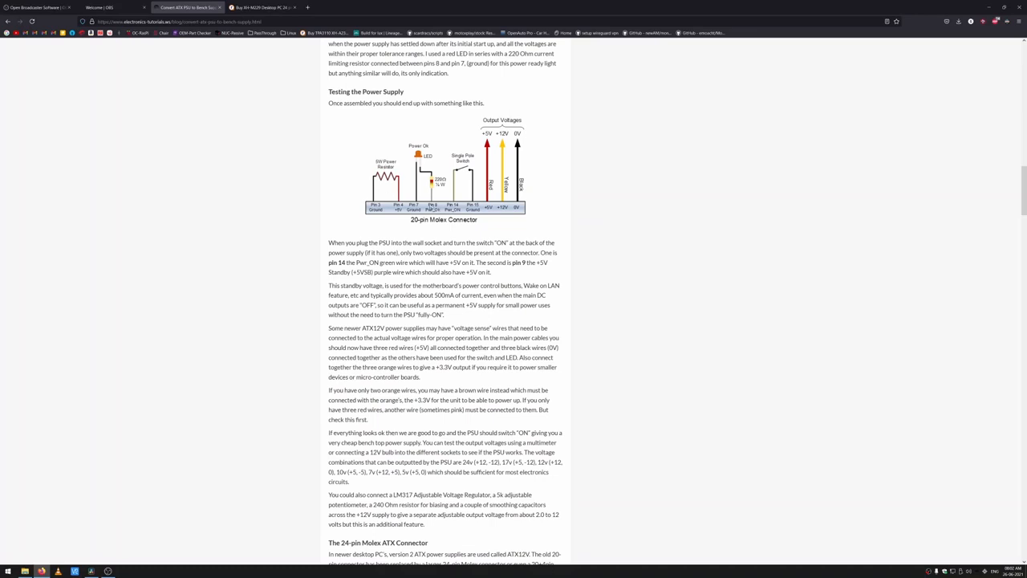
pyautogui.moveTo(485, 228)
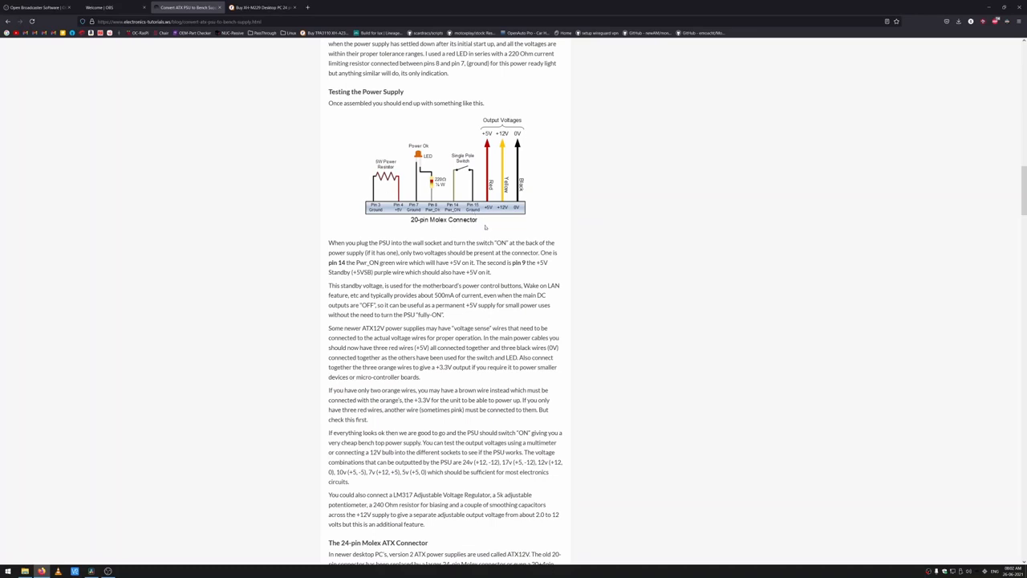
pyautogui.moveTo(492, 231)
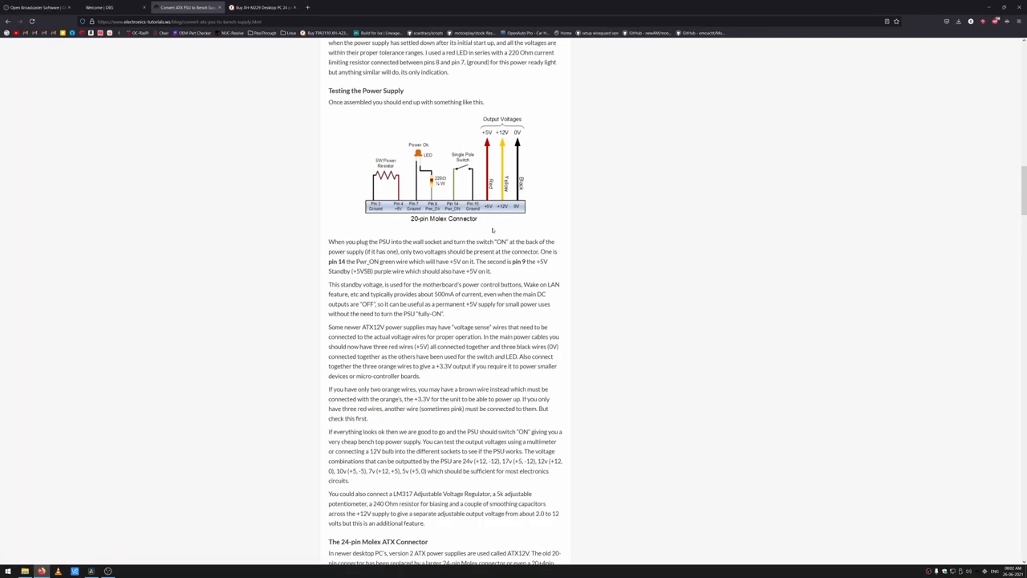
# Search arduino, reach arduino.cc Software and start the Windows installer download of Arduino IDE 1.8.13
pyautogui.scroll(-3)
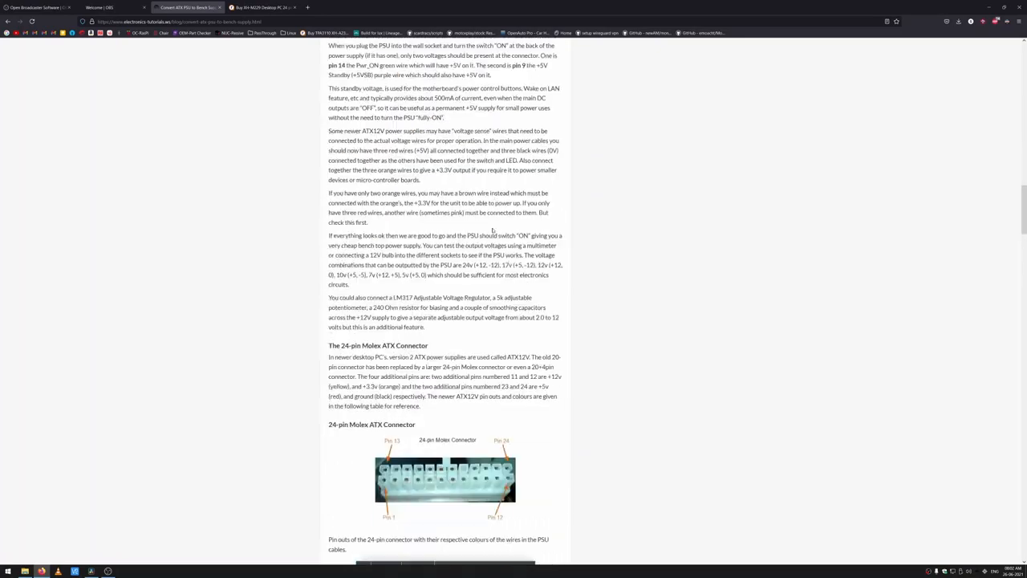
pyautogui.scroll(-3)
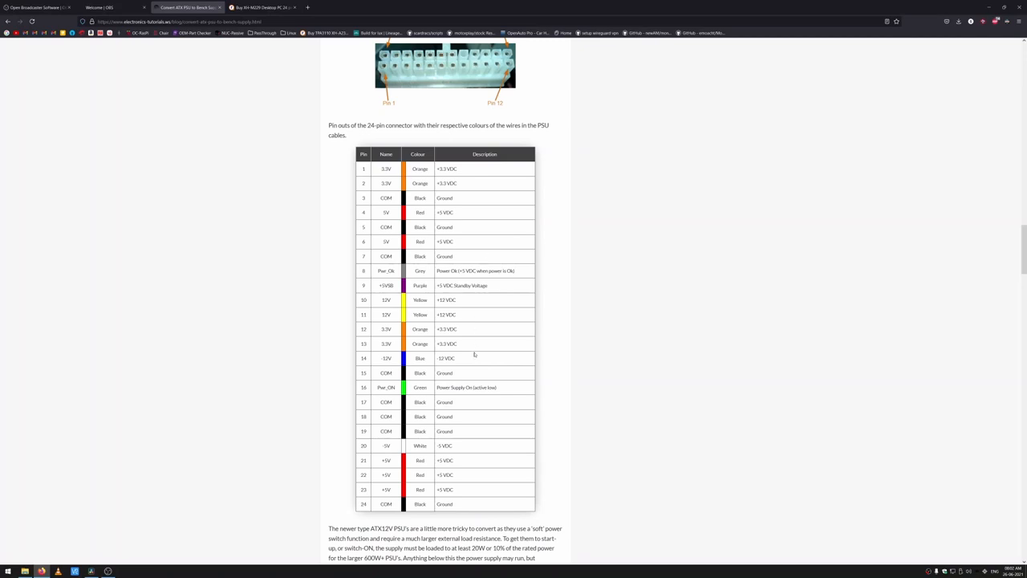
pyautogui.moveTo(459, 392)
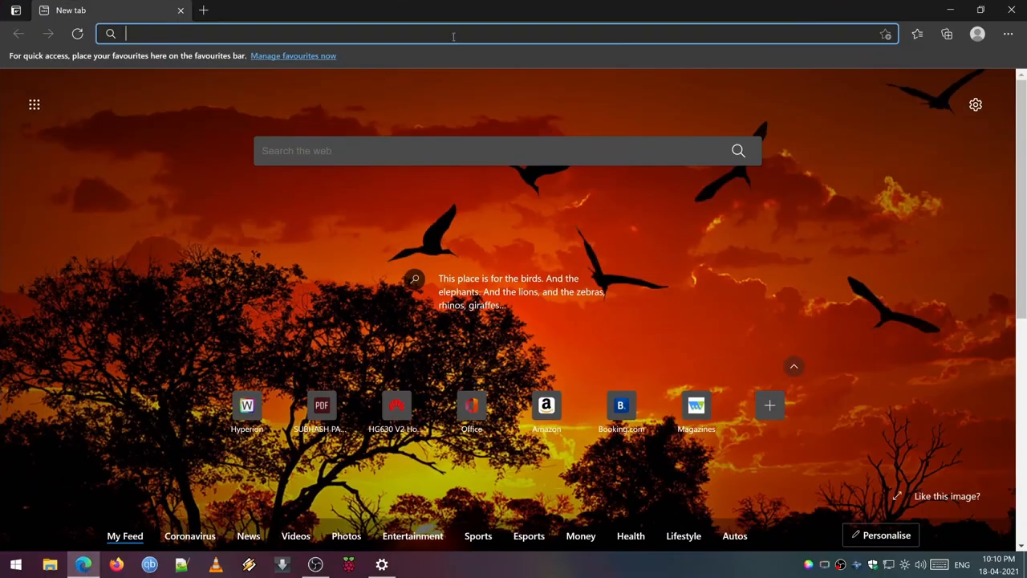
pyautogui.write('arduino')
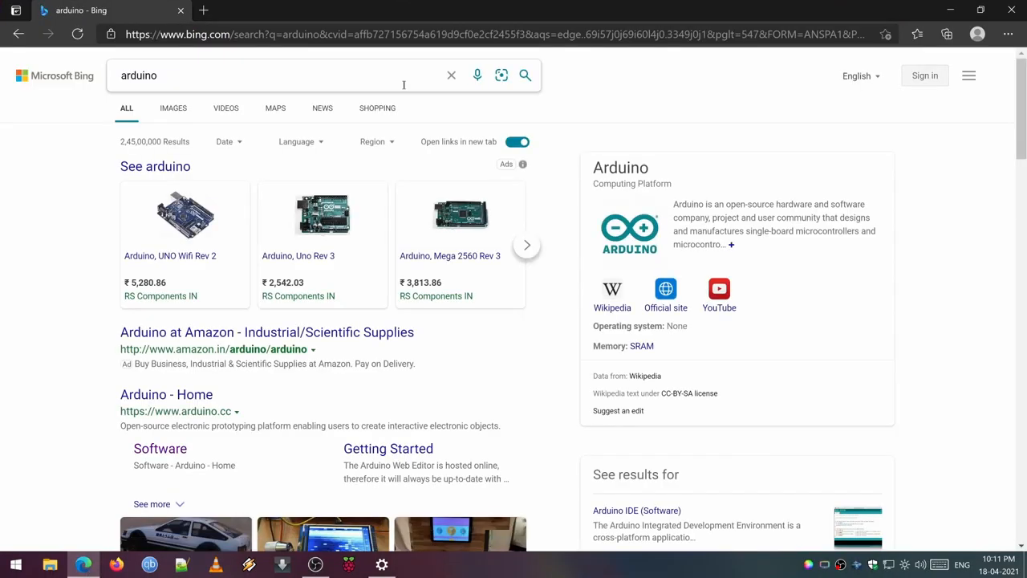
pyautogui.click(167, 395)
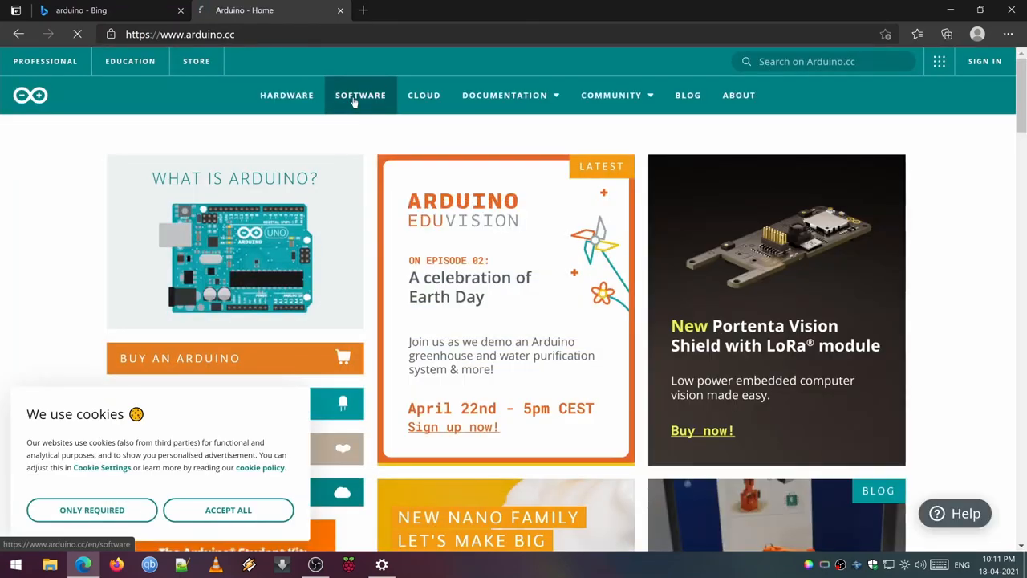
pyautogui.click(359, 95)
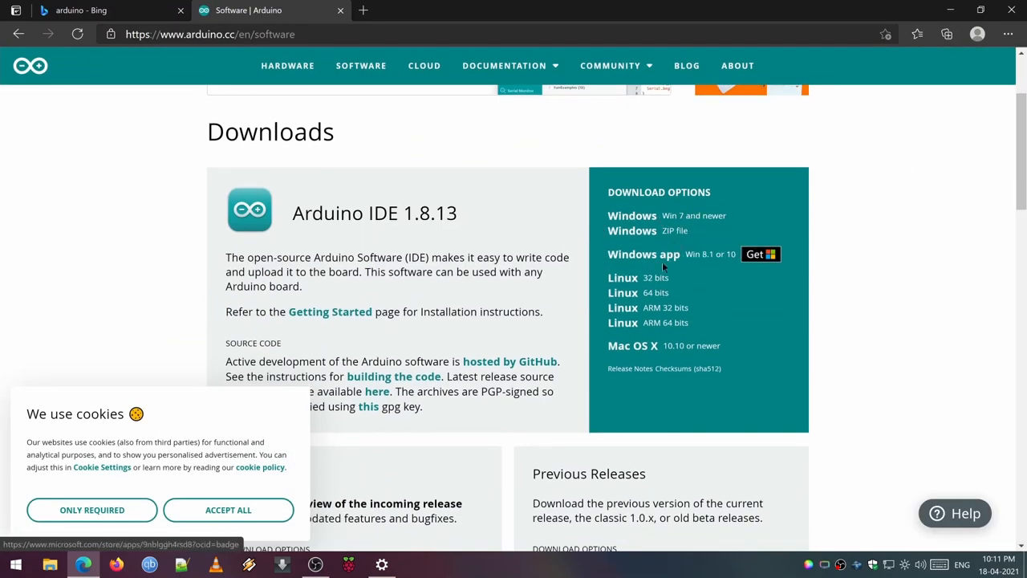
pyautogui.click(633, 215)
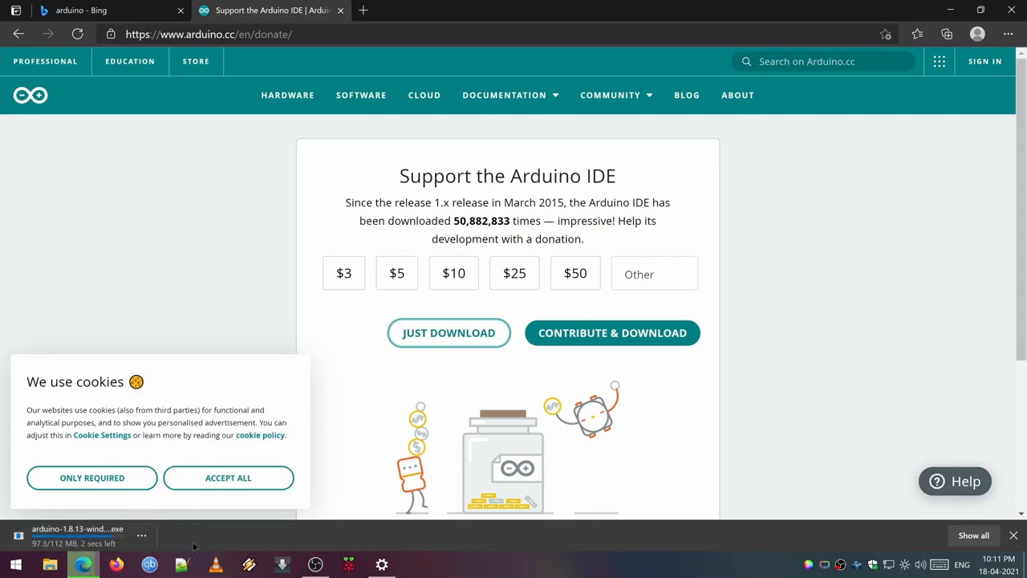
# Show the finished Arduino installer download in its Downloads folder
pyautogui.click(141, 536)
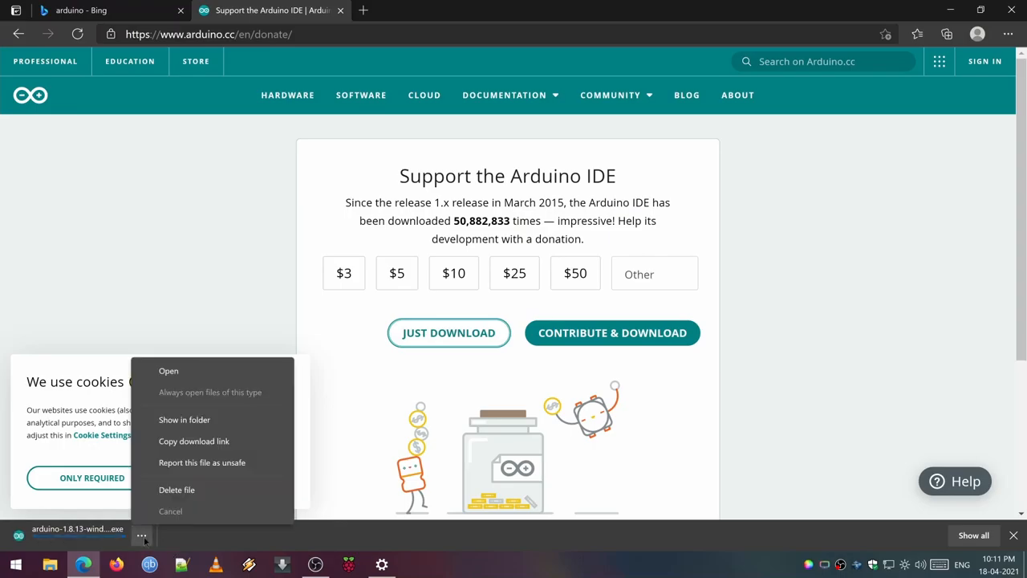
pyautogui.click(185, 418)
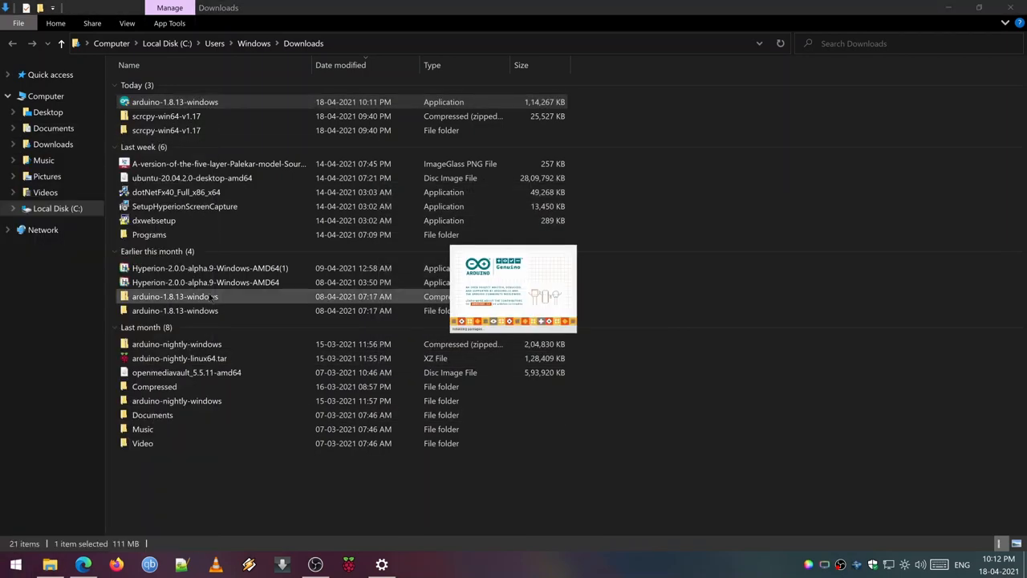
# Launch the Arduino item from Downloads so the IDE opens with the FastLED Adalight sketch
pyautogui.doubleClick(175, 101)
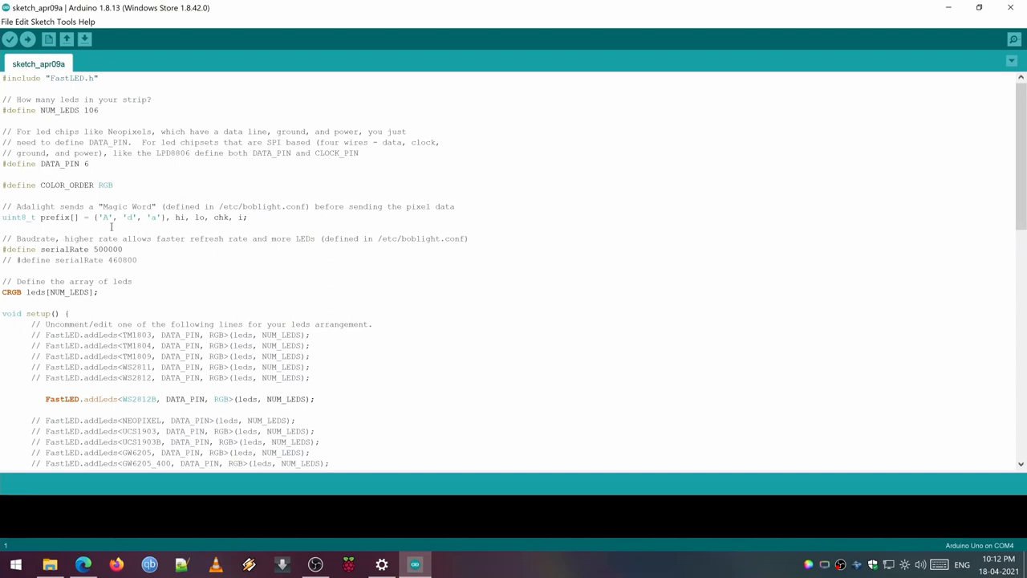
pyautogui.moveTo(148, 228)
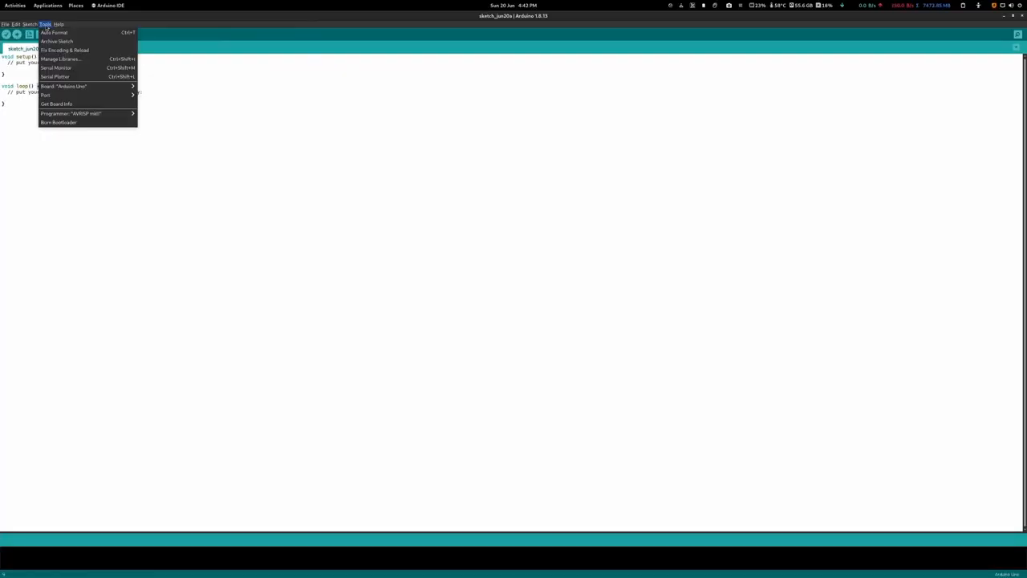
# Select the serial port the Arduino board is plugged into under Tools > Port
pyautogui.click(45, 94)
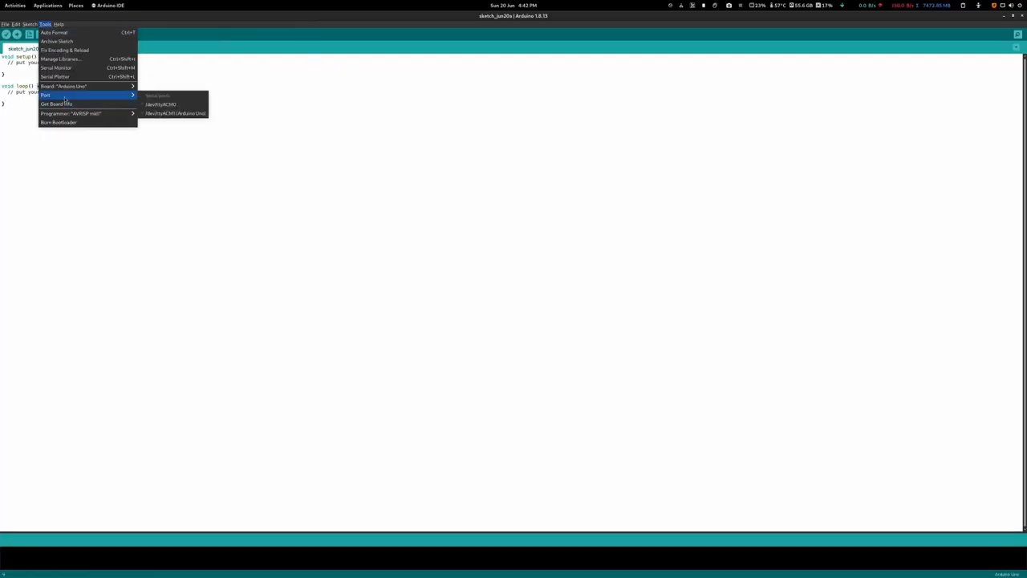
pyautogui.moveTo(173, 112)
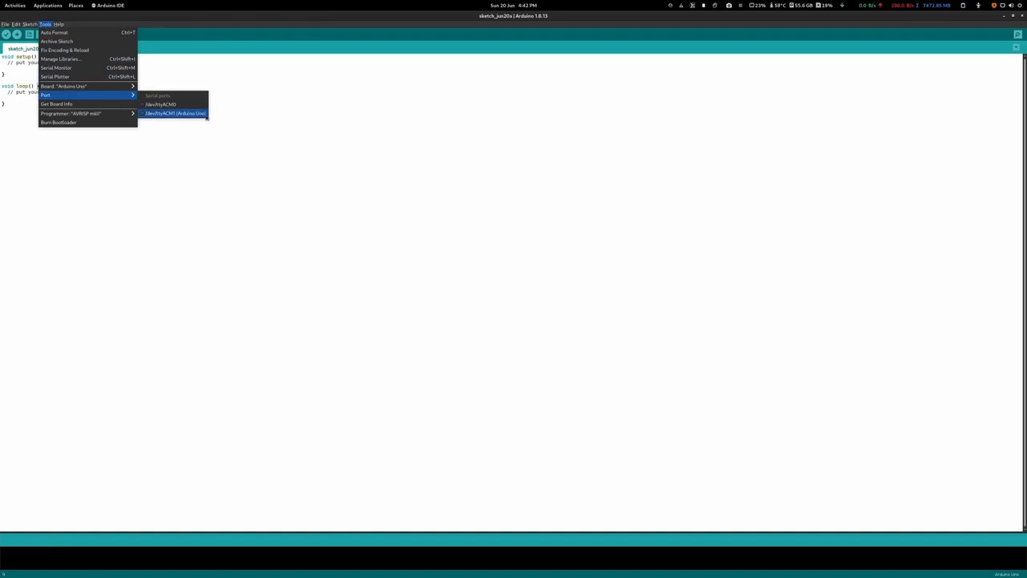
pyautogui.moveTo(207, 119)
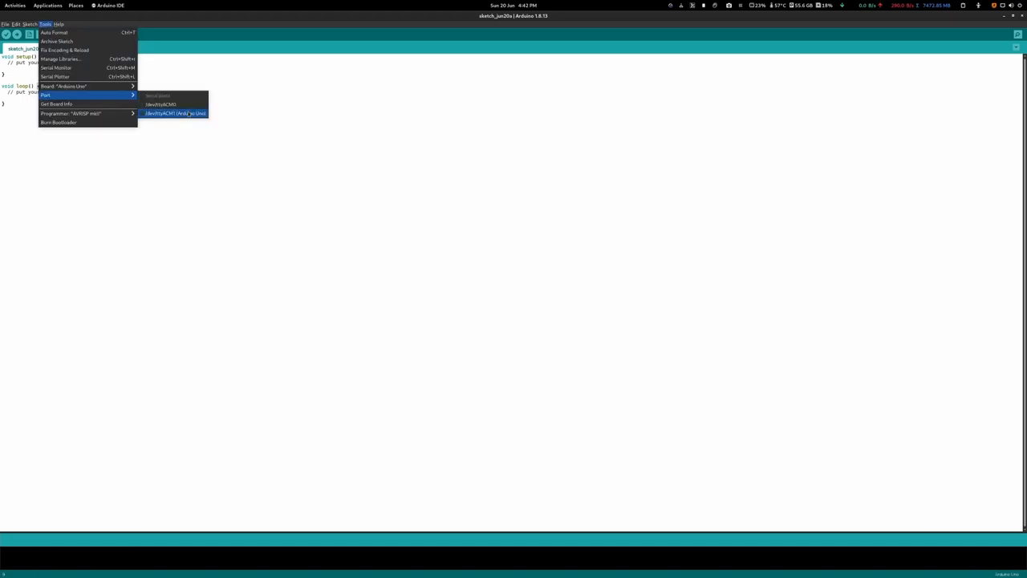
pyautogui.moveTo(191, 114)
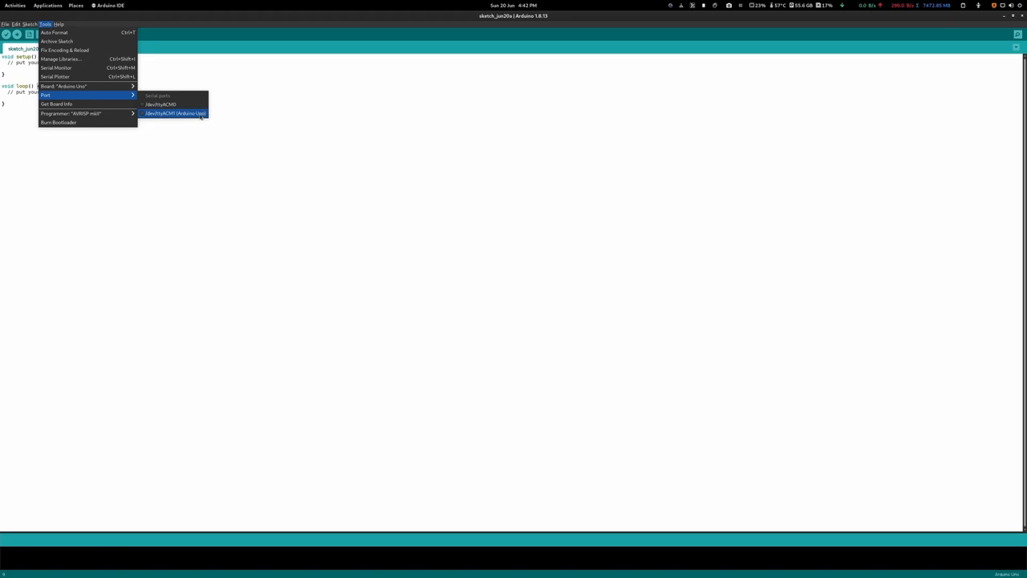
pyautogui.click(175, 112)
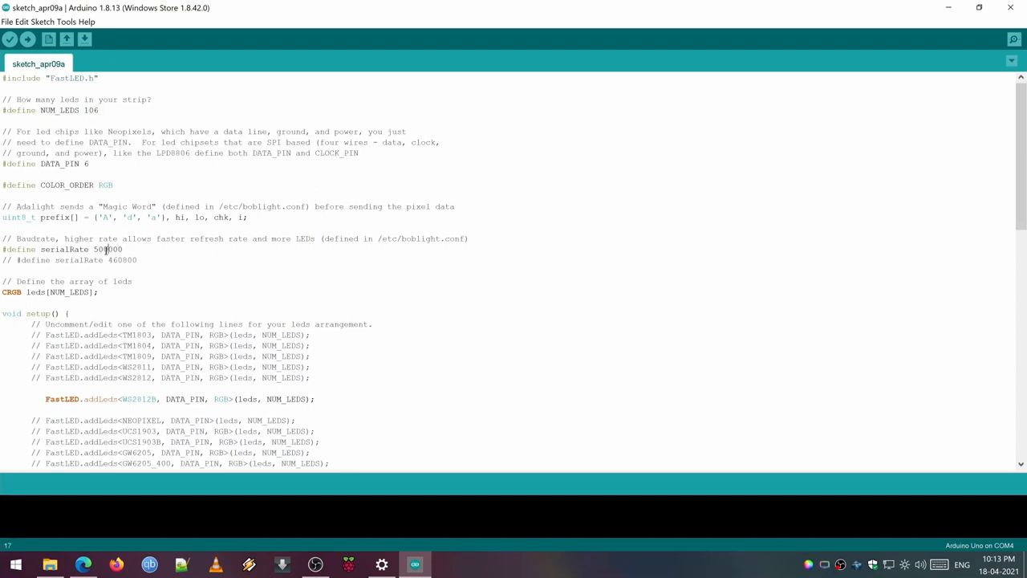
# Search FastLED in the library manager reached from the Tools menu
pyautogui.doubleClick(109, 250)
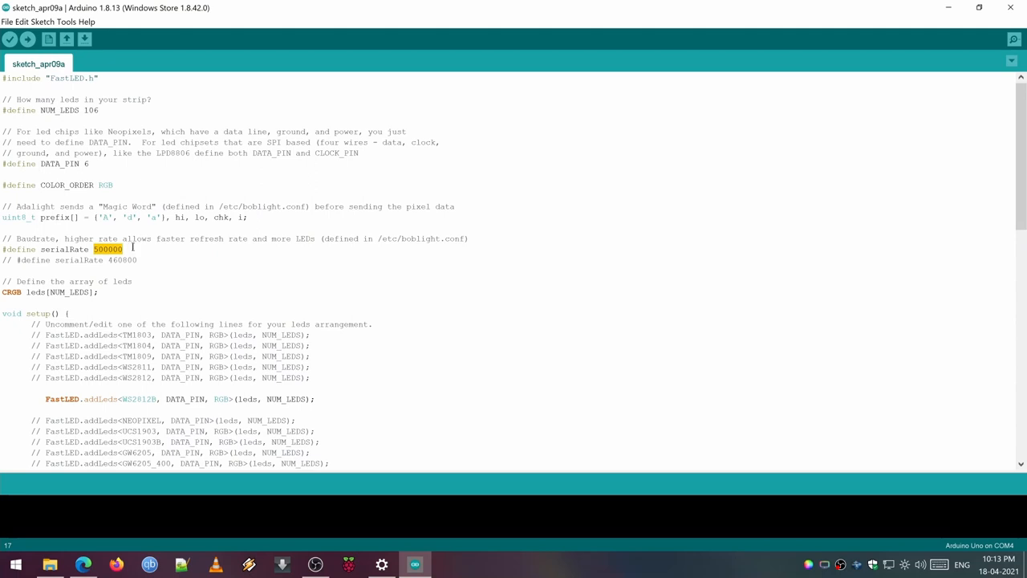
pyautogui.click(147, 260)
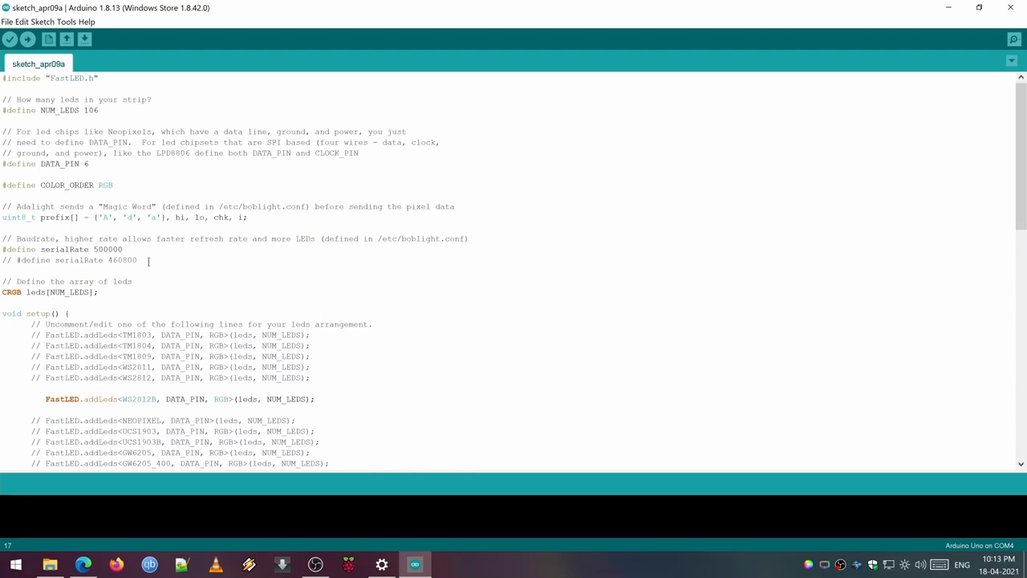
pyautogui.click(67, 23)
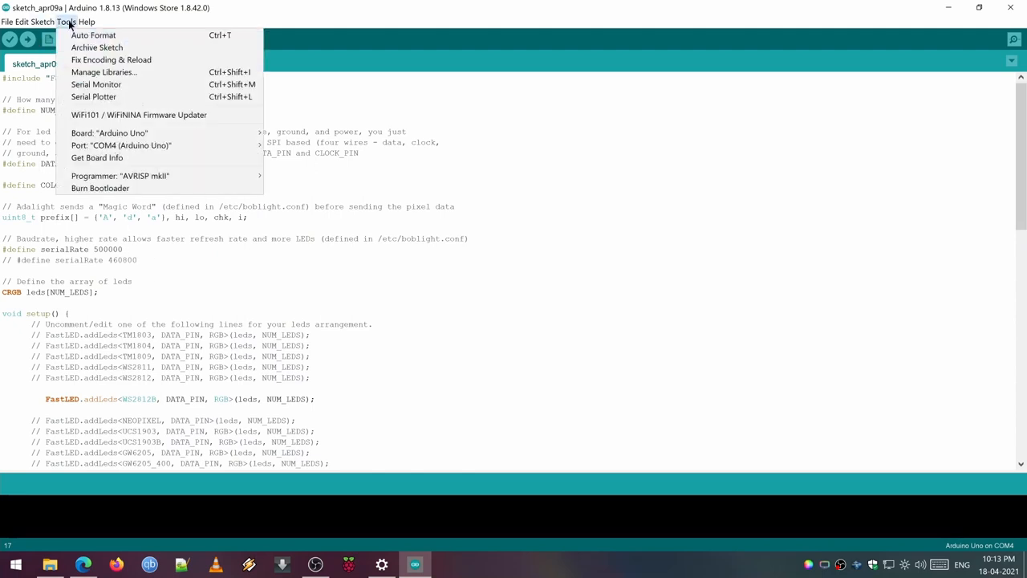
pyautogui.moveTo(103, 72)
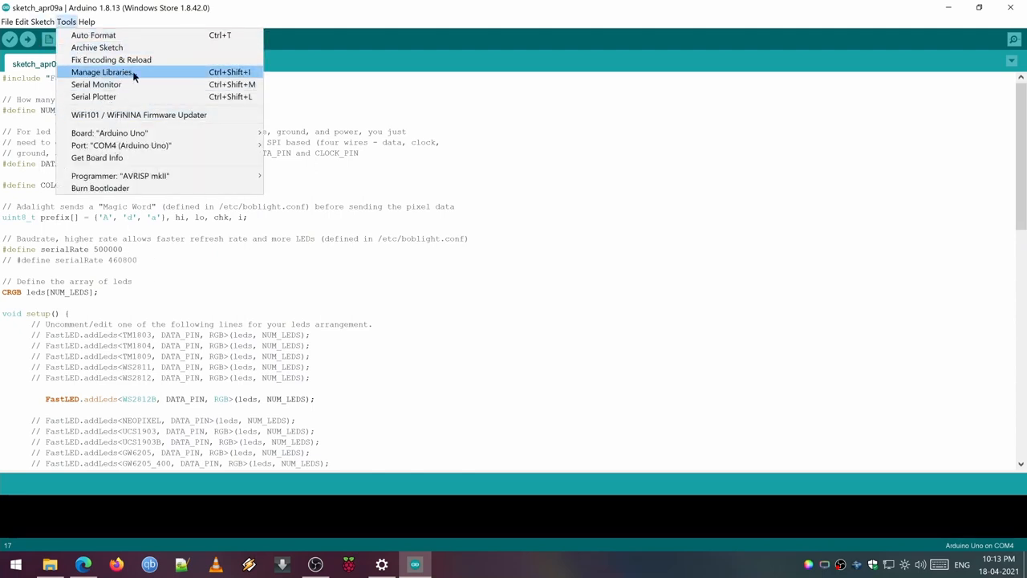
pyautogui.click(101, 72)
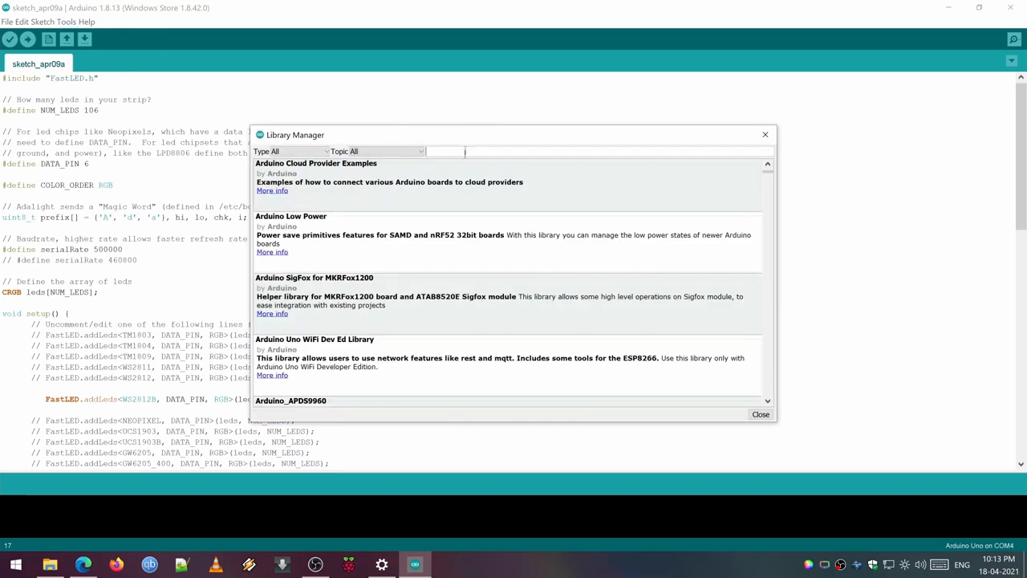
pyautogui.write('FASTled')
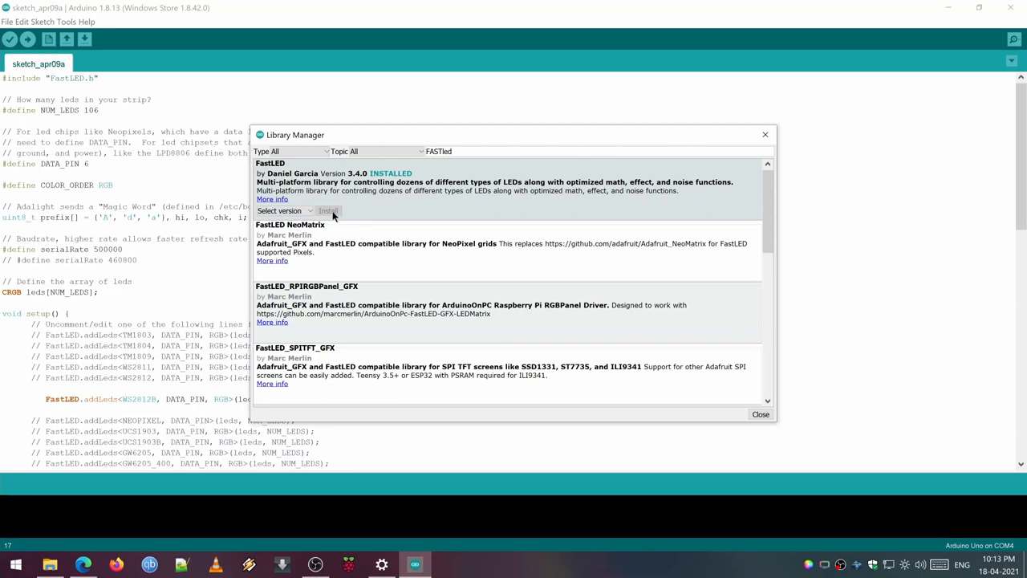
pyautogui.moveTo(372, 185)
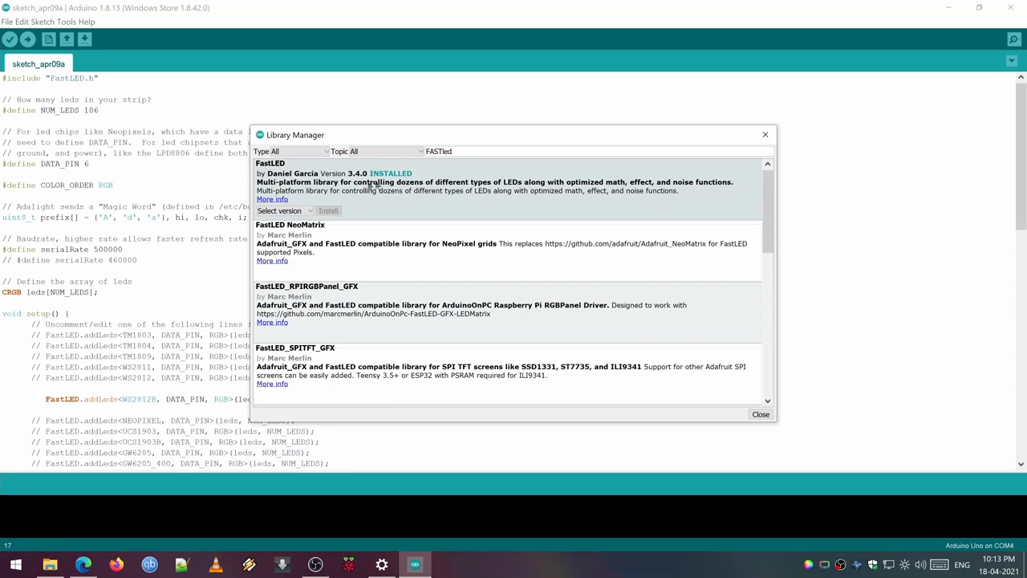
# Choose FastLED version 3.3.3 from the version list, confirming it is installed, and close the manager
pyautogui.click(281, 210)
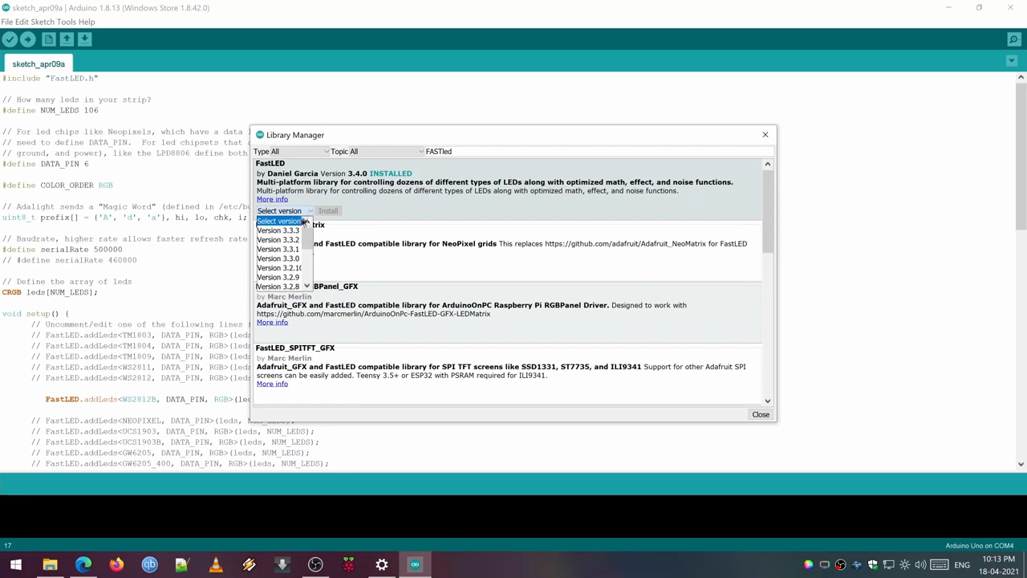
pyautogui.click(280, 231)
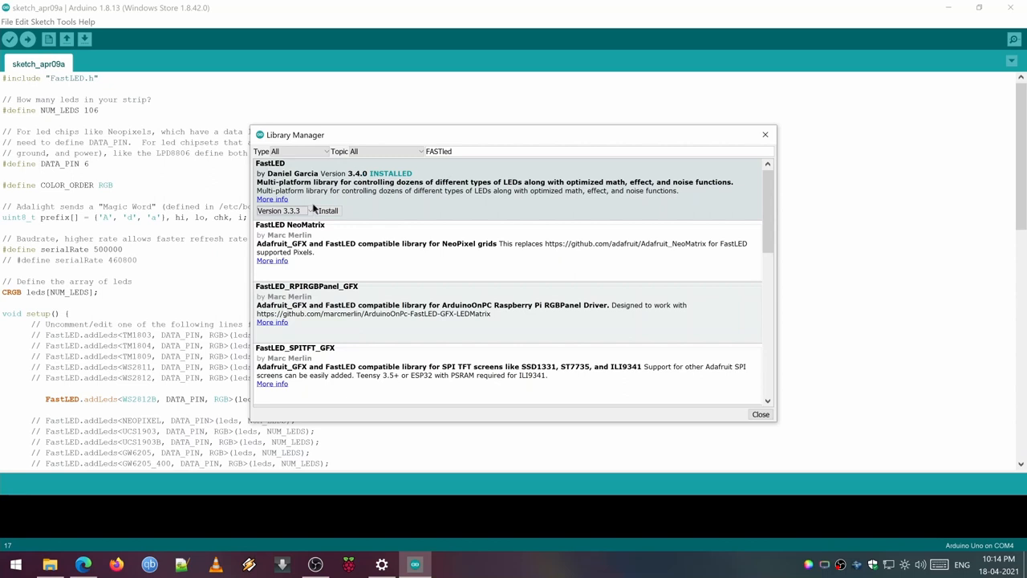
pyautogui.click(279, 210)
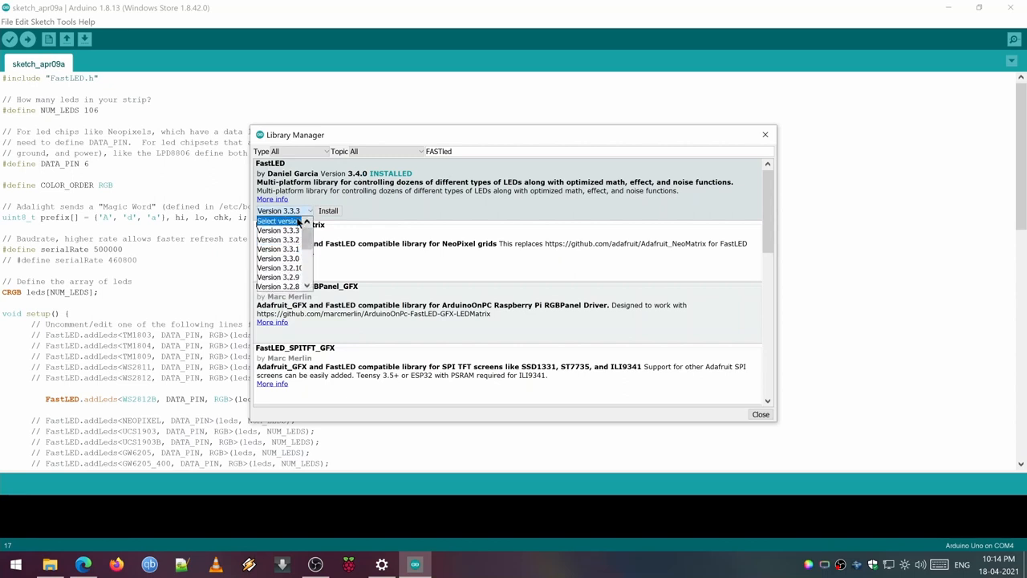
pyautogui.click(759, 414)
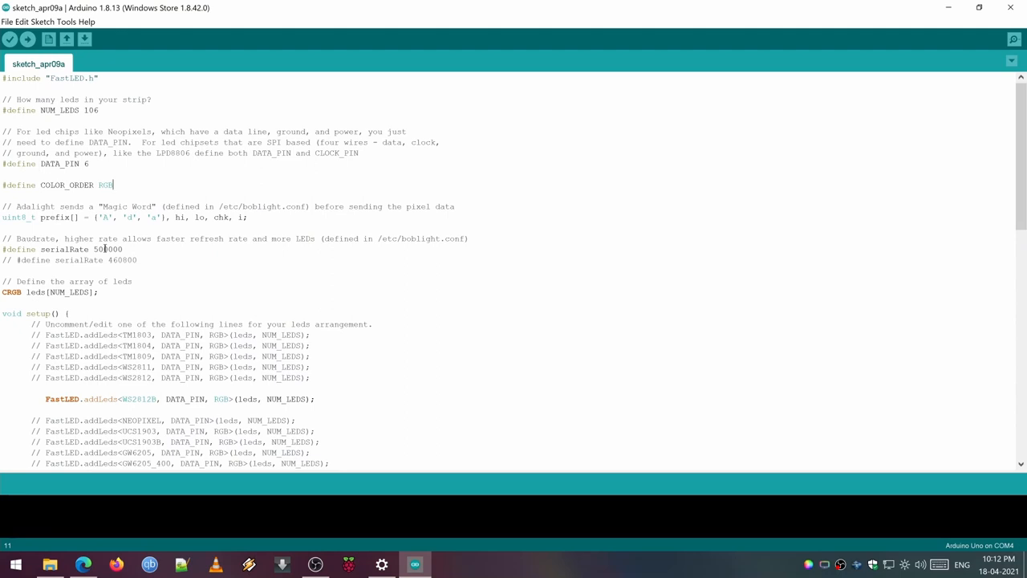
# Review the sketch defines NUM_LEDS 106 and serialRate 500000
pyautogui.doubleClick(90, 109)
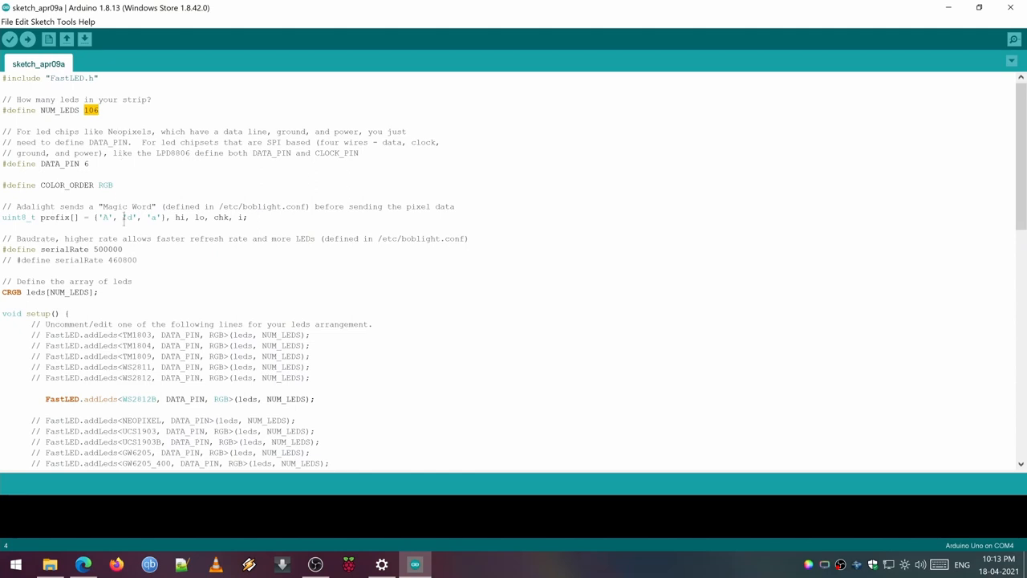
pyautogui.doubleClick(65, 164)
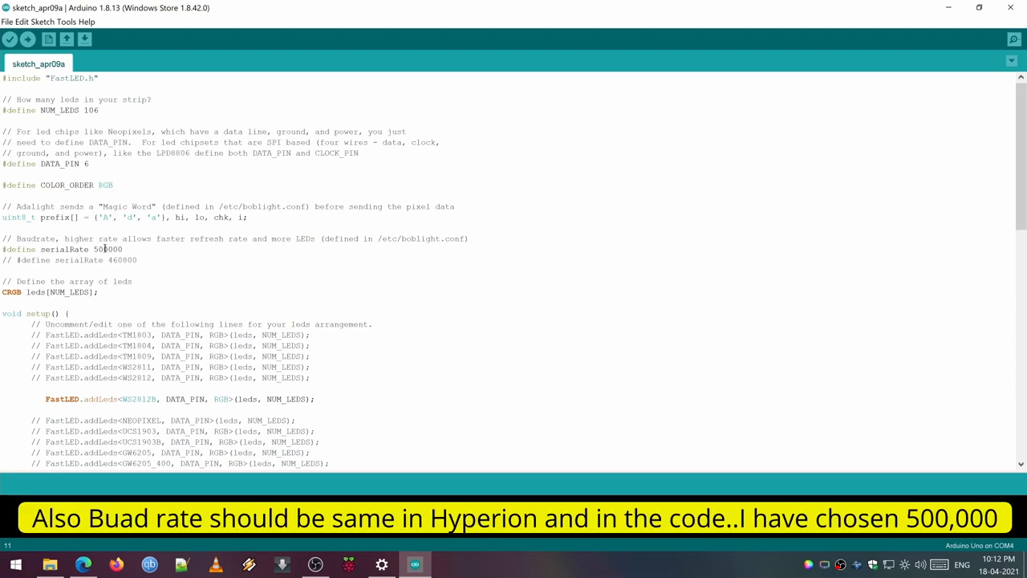
pyautogui.doubleClick(90, 109)
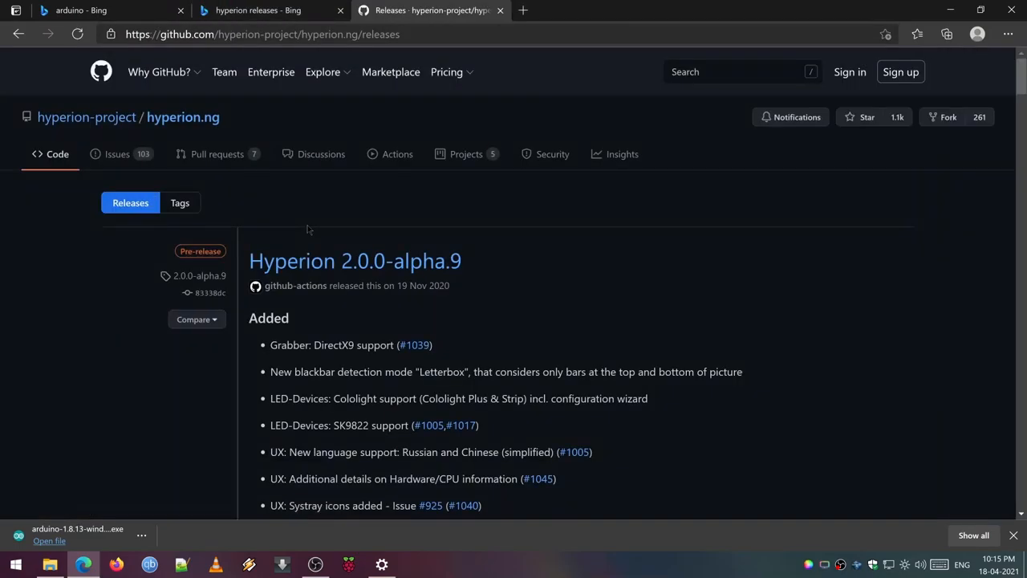
# Download the Hyperion 2.0.0-alpha.9 Windows-AMD64.exe asset, keep the blocked download and launch it
pyautogui.scroll(-3)
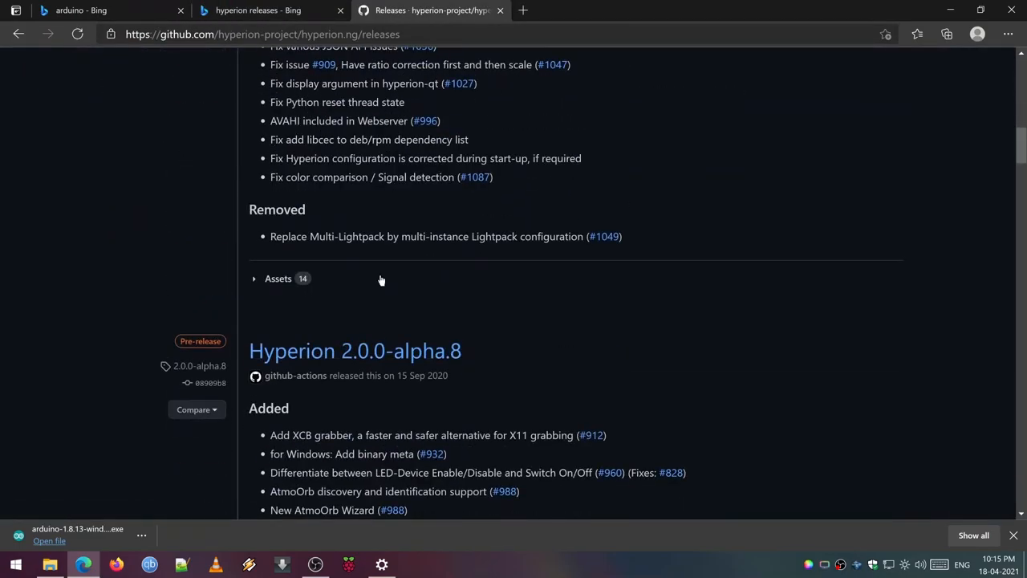
pyautogui.click(278, 279)
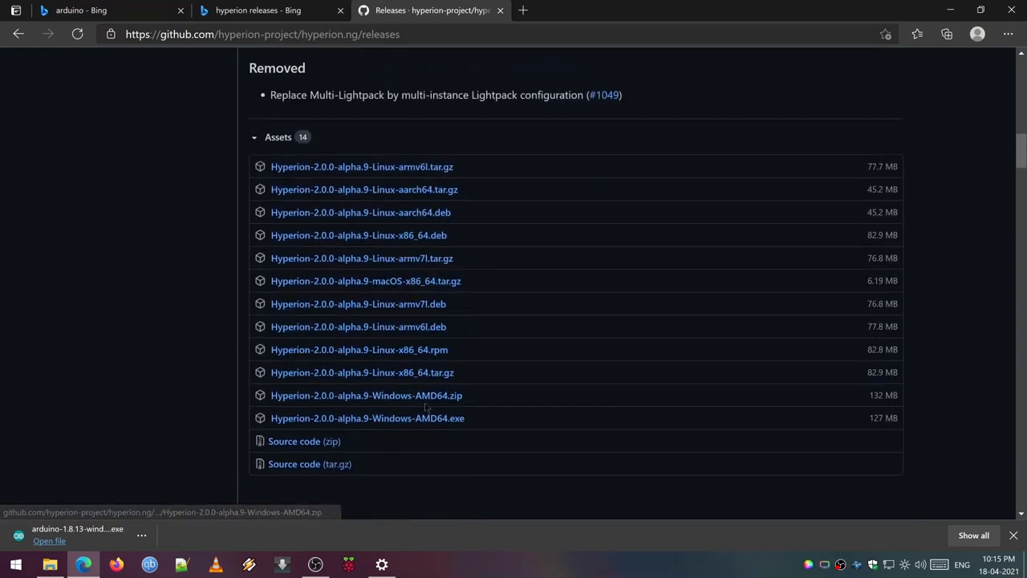
pyautogui.click(366, 417)
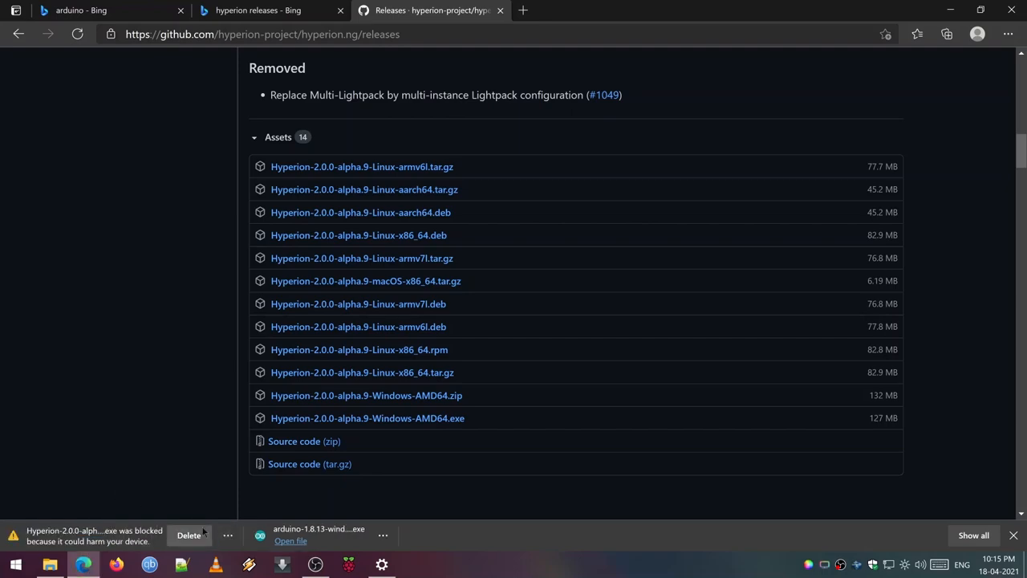
pyautogui.click(973, 536)
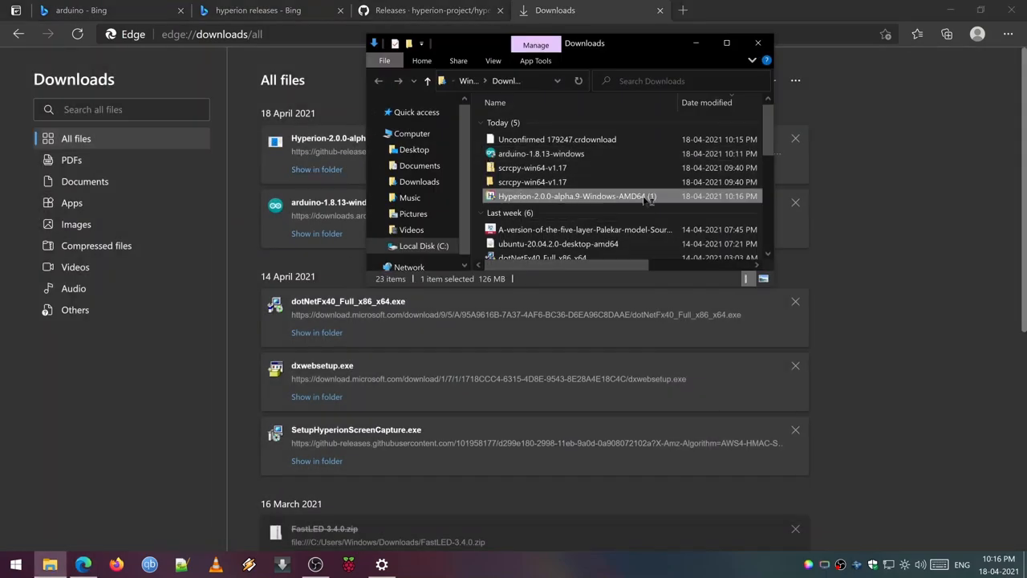
pyautogui.doubleClick(578, 196)
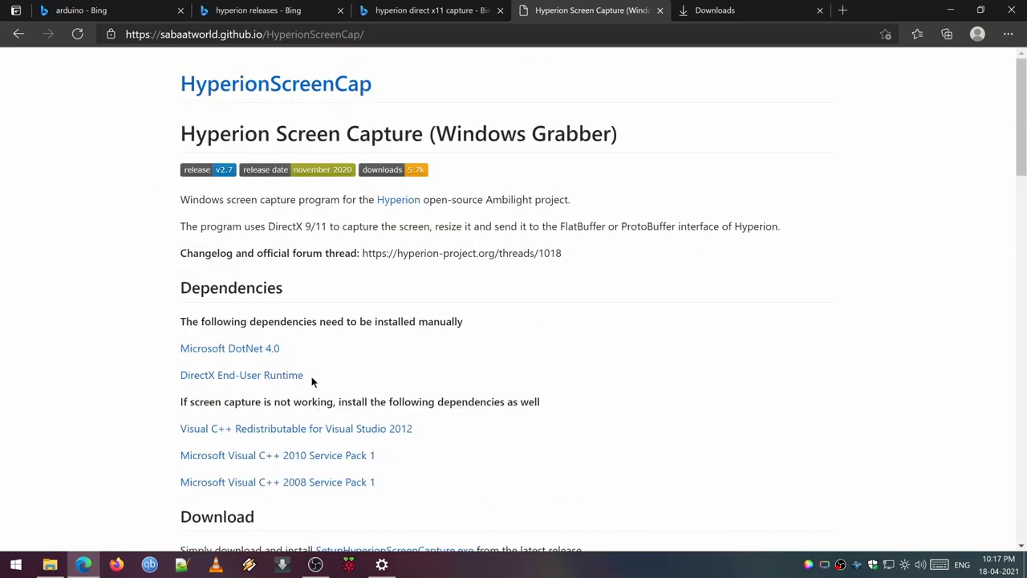
# Follow the SetupHyperionScreenCapture.exe link to the HyperionScreenCap v2.7 GitHub release
pyautogui.scroll(-3)
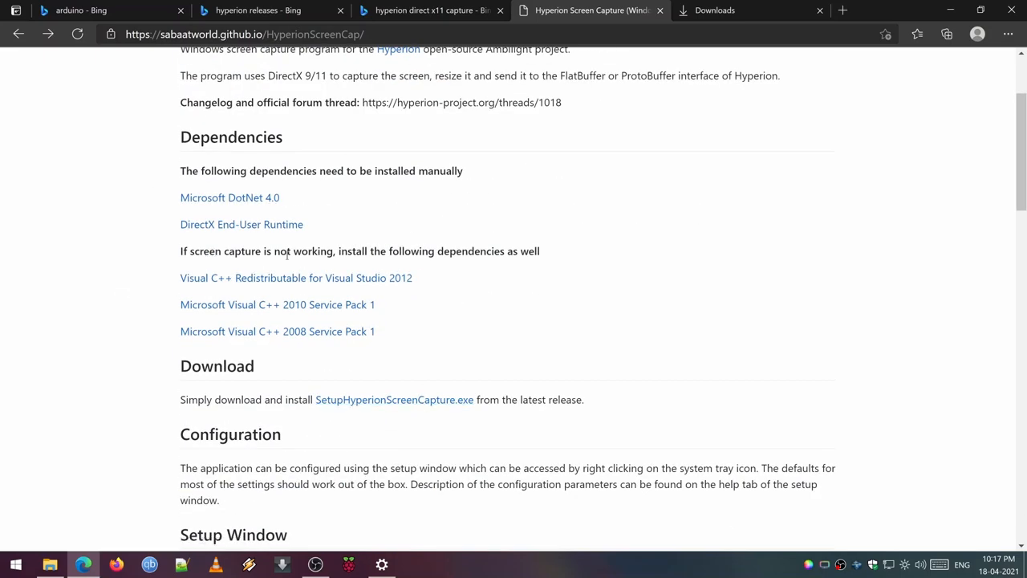
pyautogui.moveTo(212, 355)
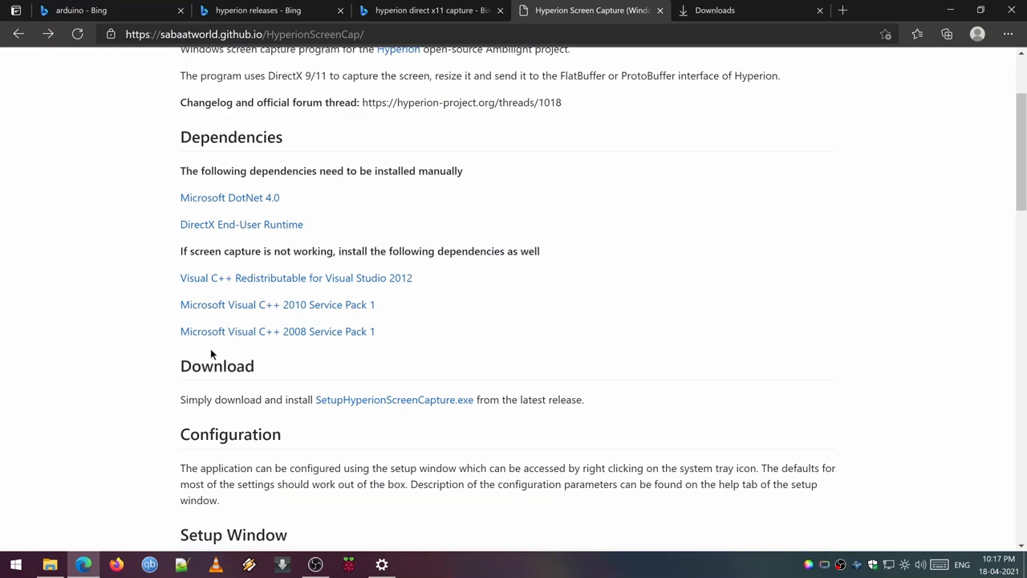
pyautogui.moveTo(395, 398)
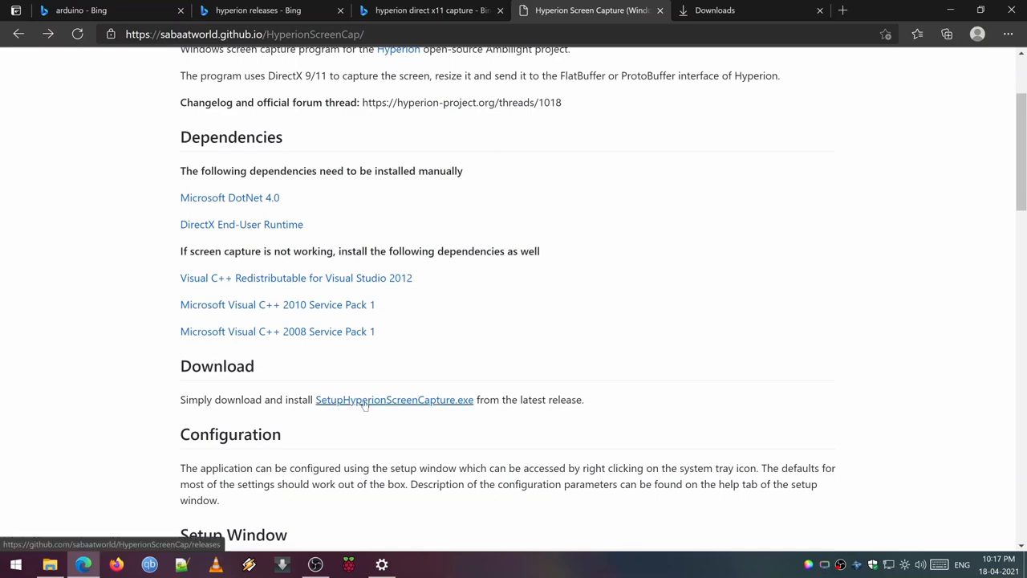
pyautogui.click(395, 399)
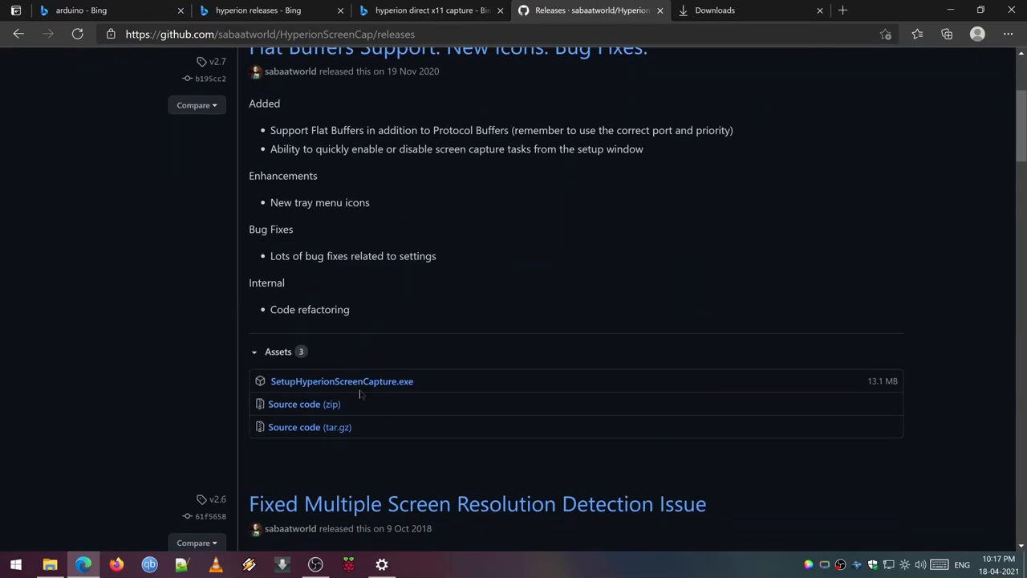